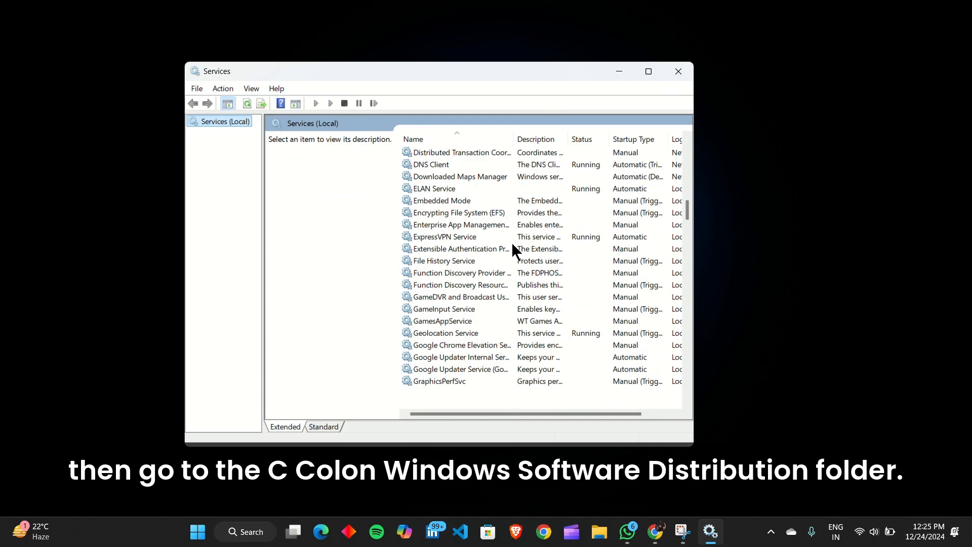
Scroll to the Windows Update service and open its properties.
scroll(down, 3)
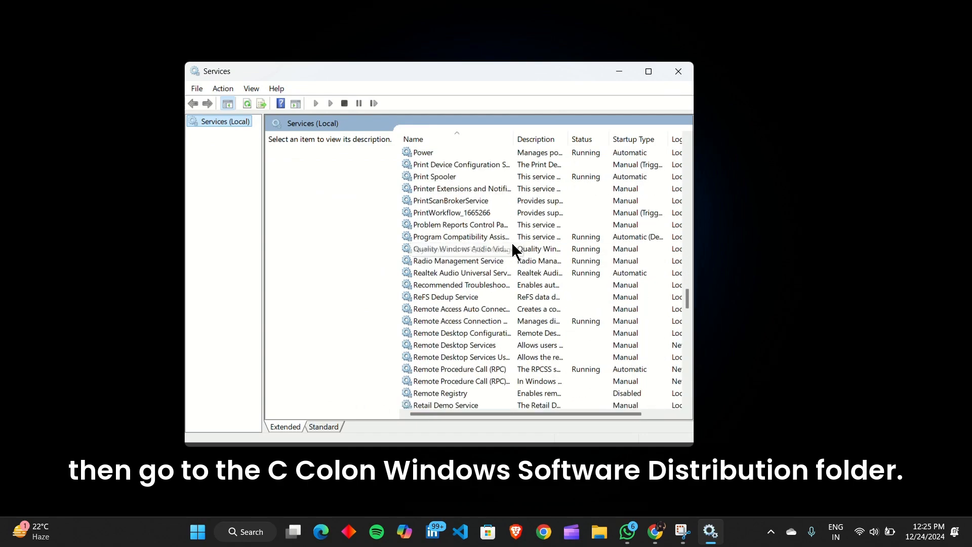
scroll(down, 3)
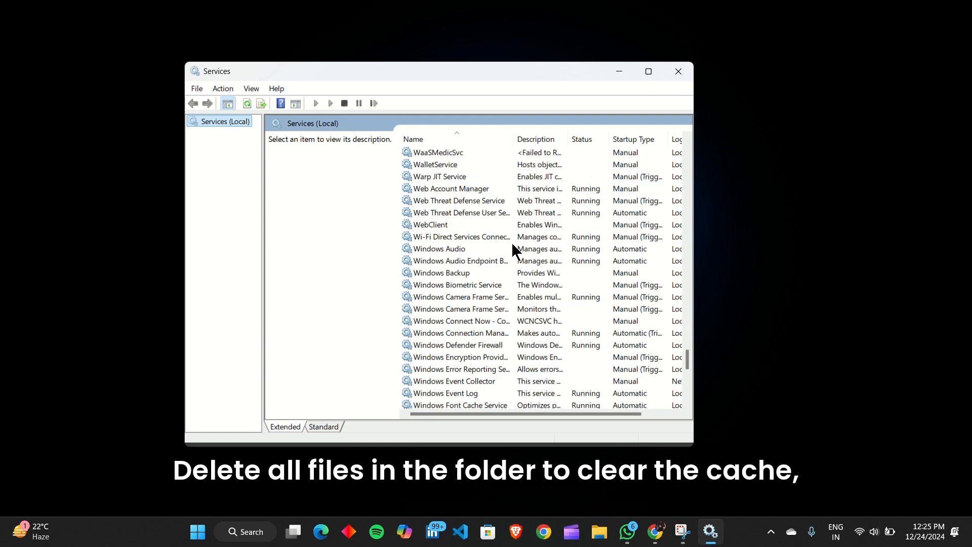
scroll(down, 3)
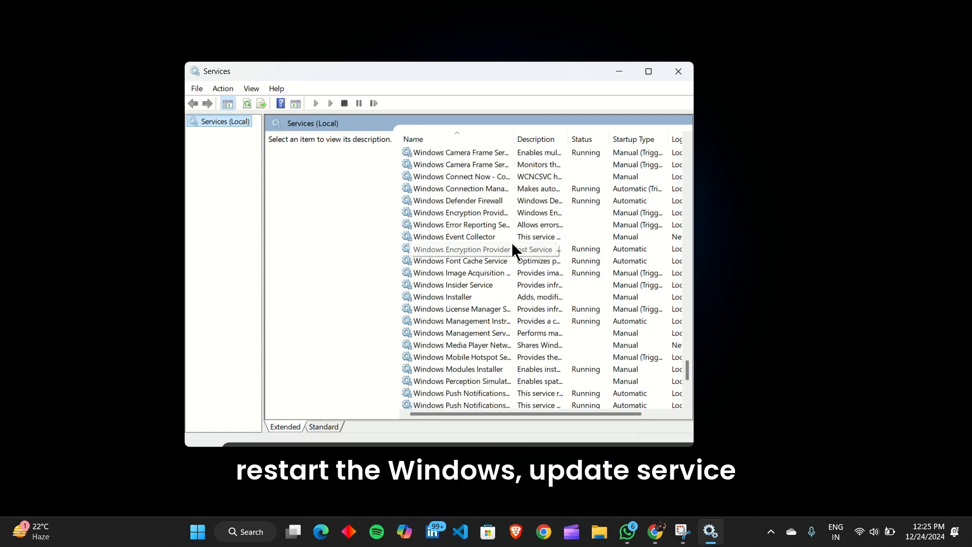
click(441, 370)
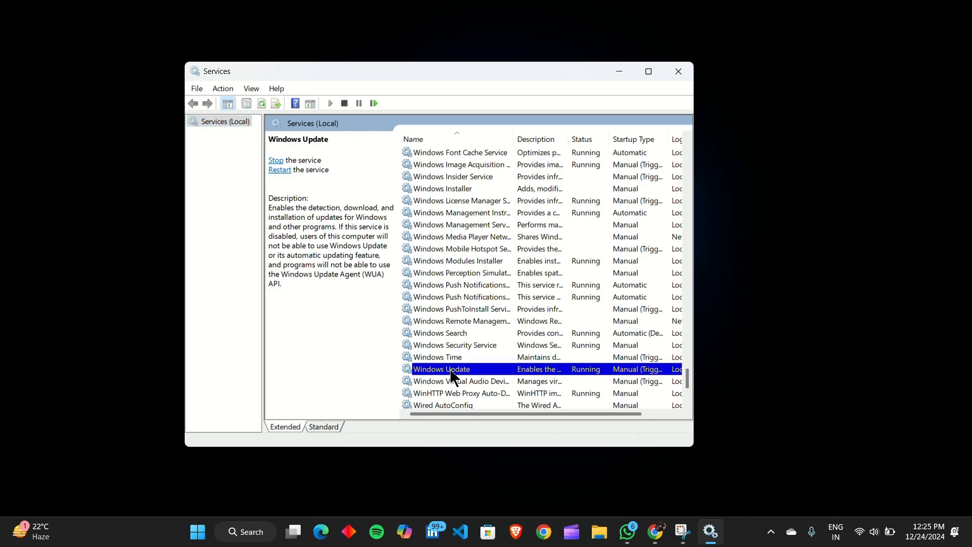
double_click(441, 370)
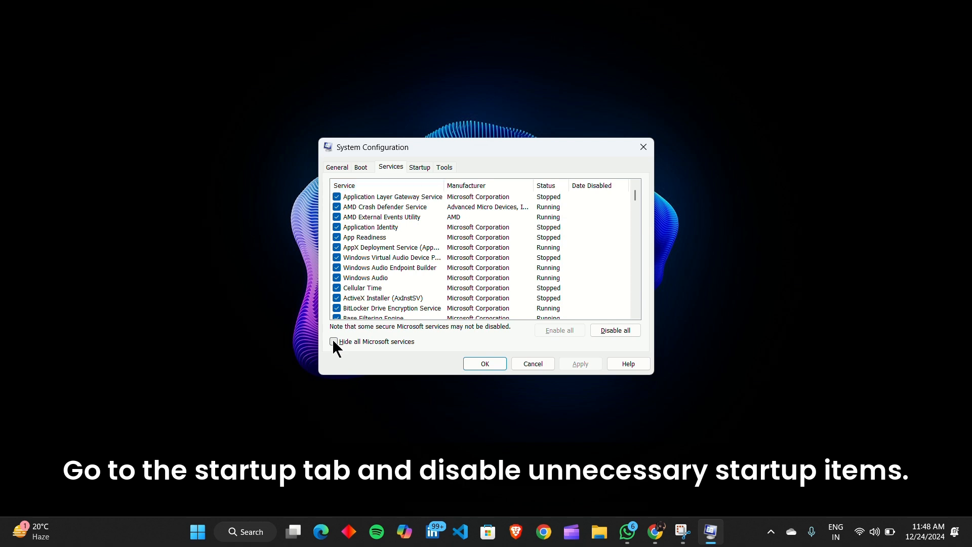
Tick 'Hide all Microsoft services' in the System Configuration services list.
click(333, 340)
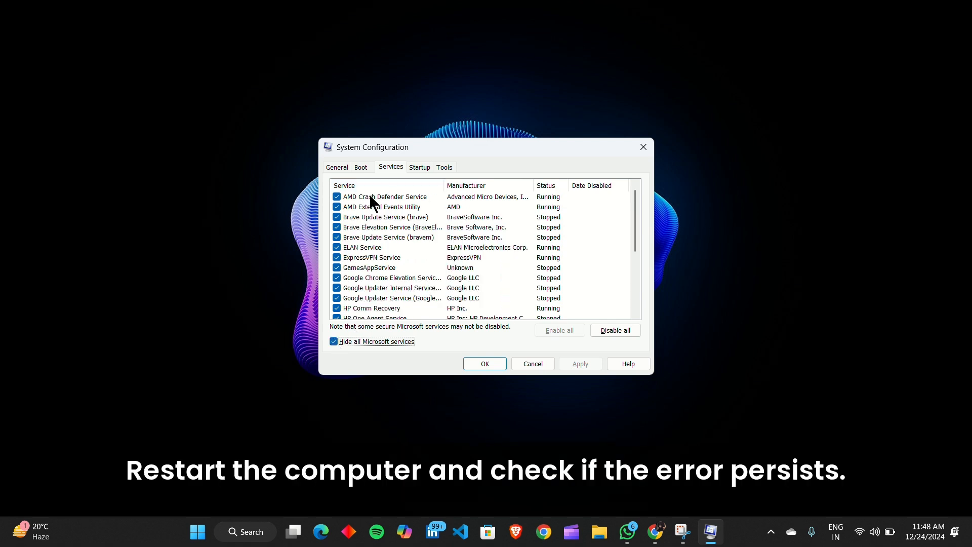
mouse_move(376, 356)
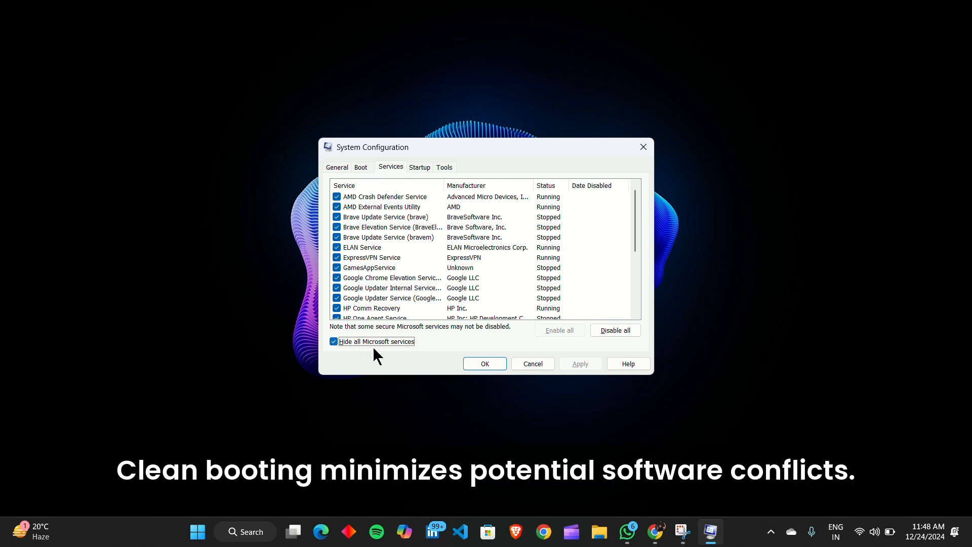